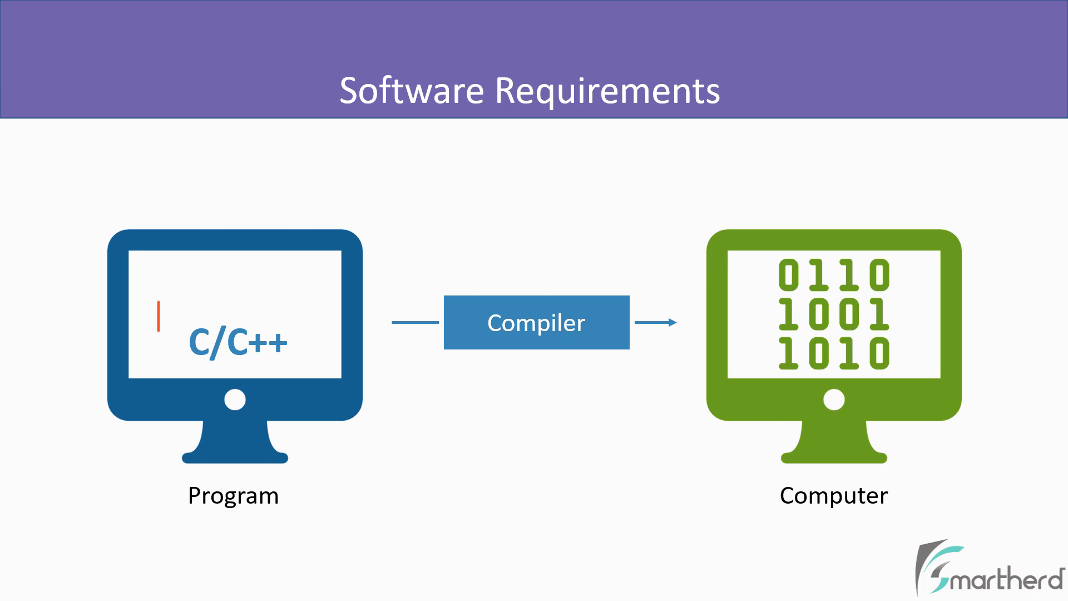
Step: Advance the slideshow to the slide listing Compiler and Integrated Development Environment (IDE)
click(537, 323)
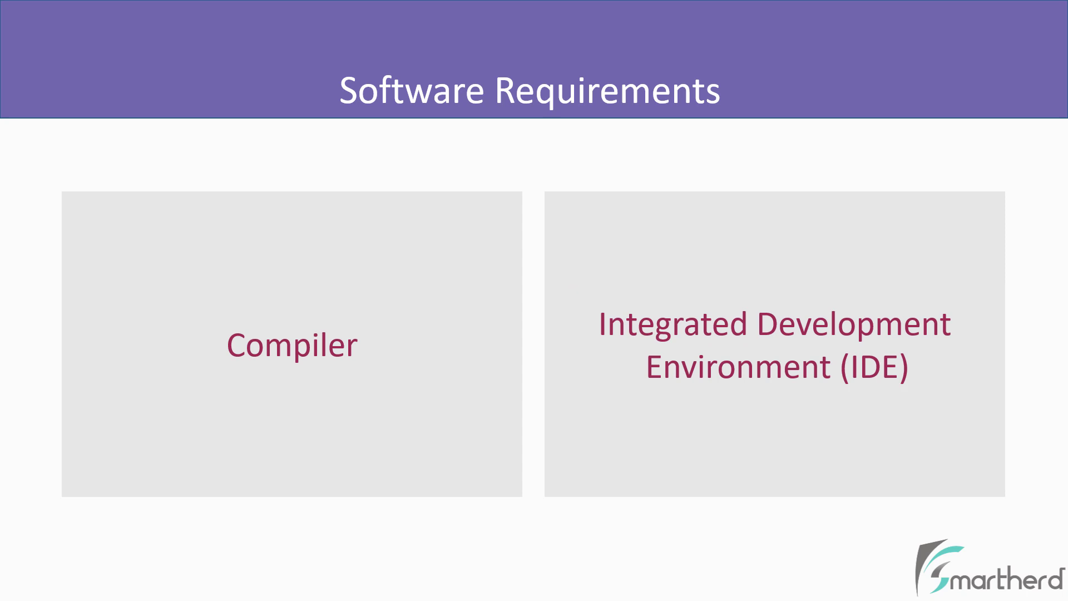
Step: Advance the slideshow to the slide naming GCC Compiler and Visual Studio Code (VS Code)
key(Right)
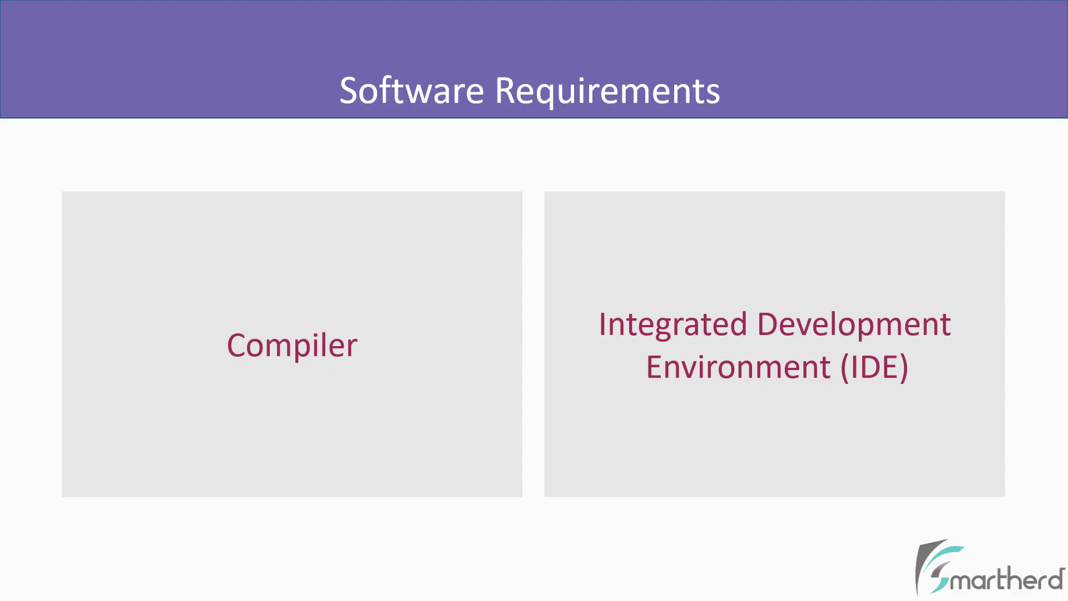
click(291, 344)
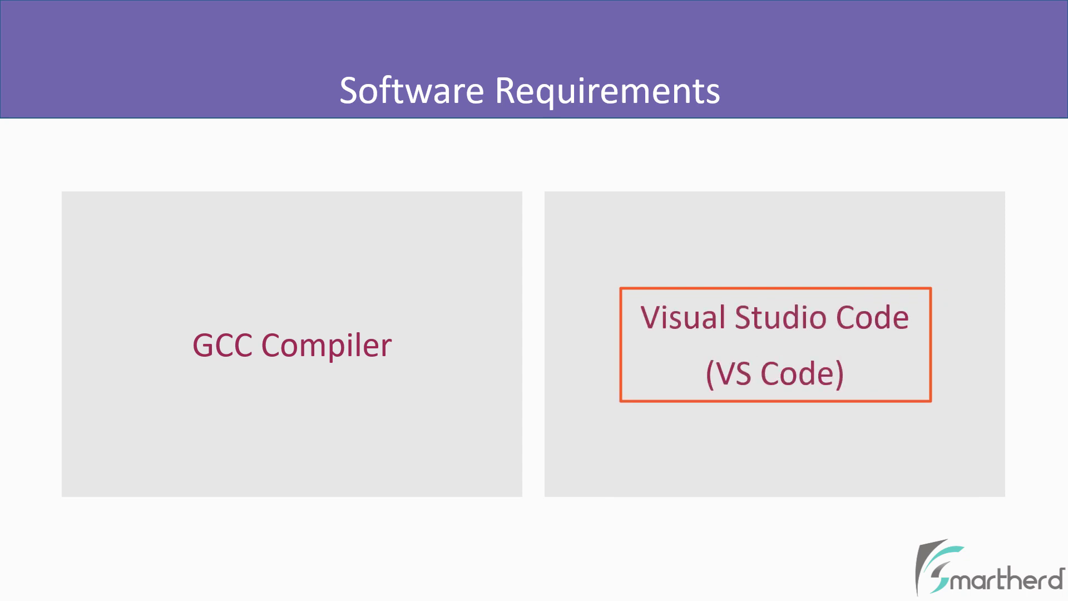
Step: Reveal the MinGW, Command Line Tools, Build Essentials and Simple Process boxes, highlighting GCC Compiler
click(776, 347)
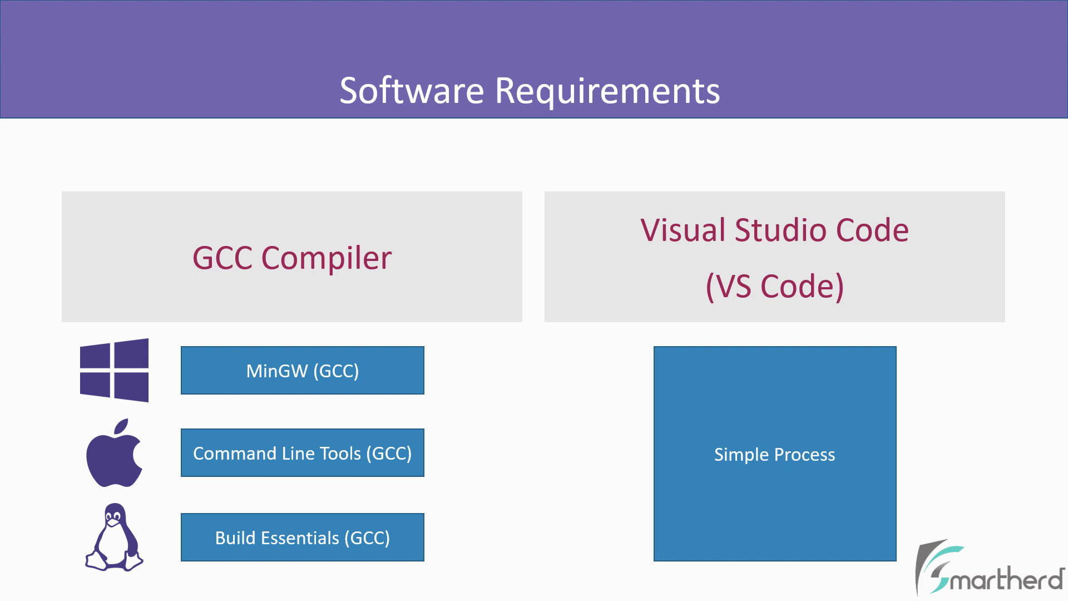
click(279, 257)
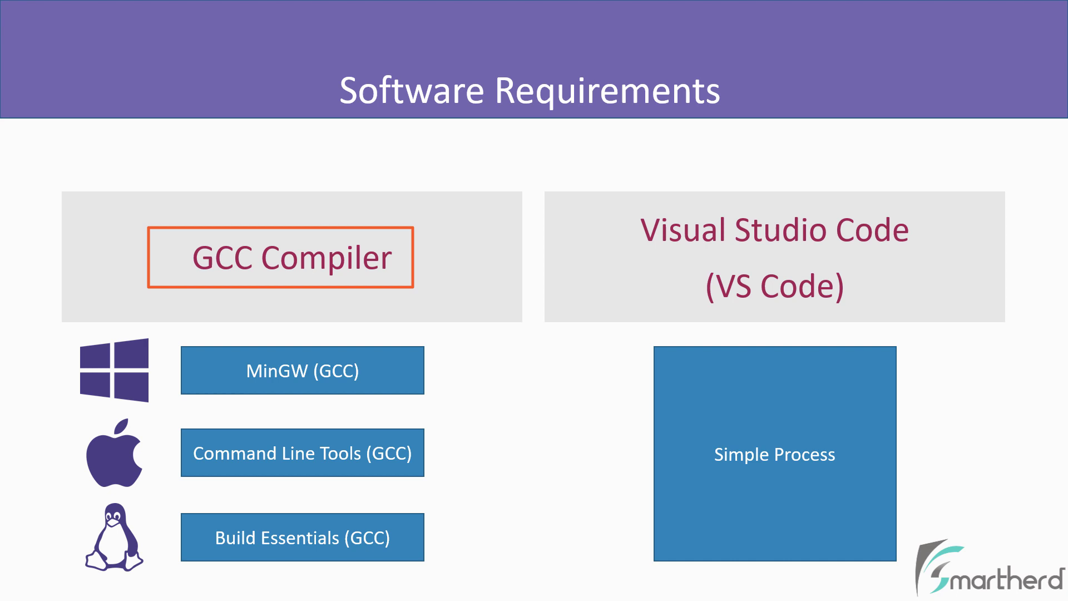